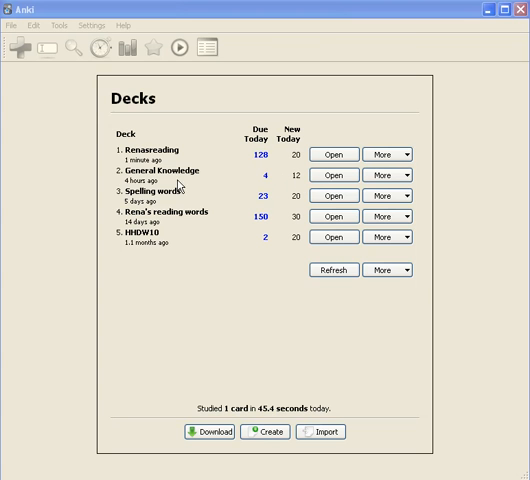
mouse_move(144, 200)
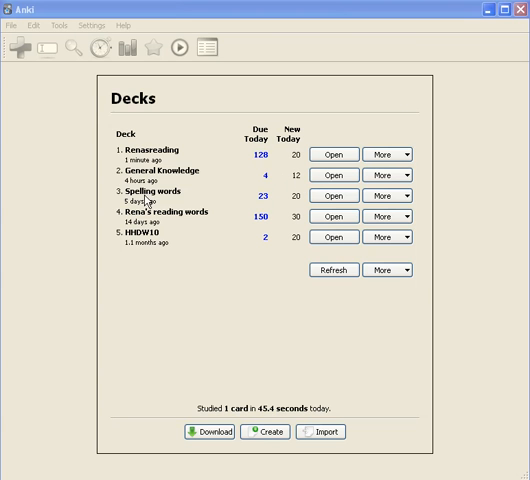
mouse_move(296, 204)
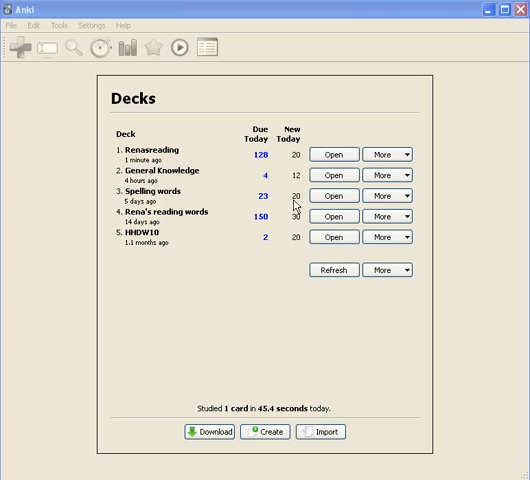
mouse_move(294, 208)
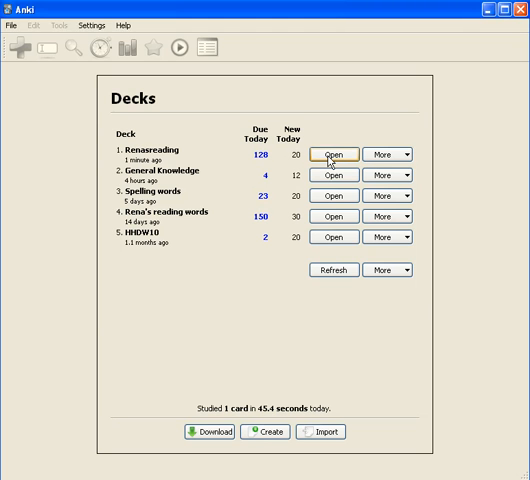
Step: Show the Rena's reading deck's study options with 128 reviews and 20 new cards due
left_click(346, 154)
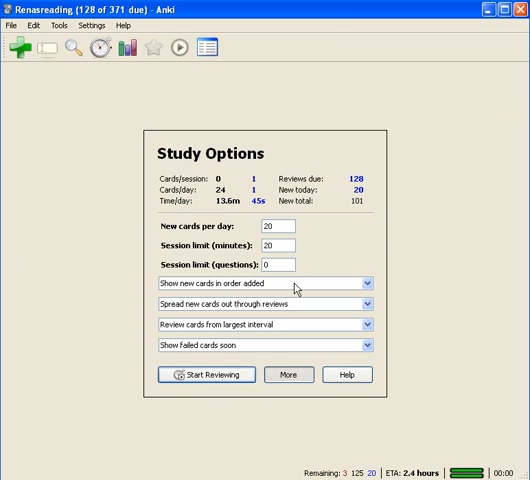
mouse_move(356, 184)
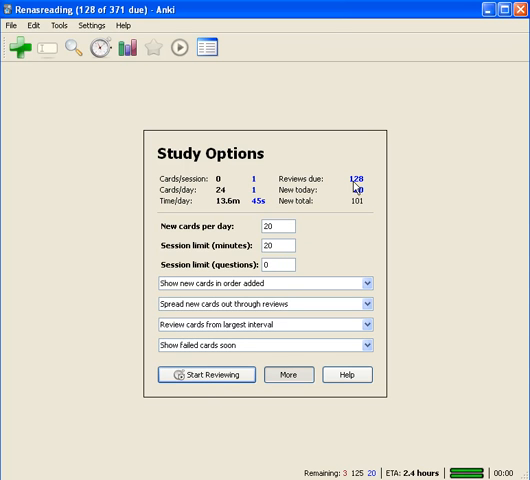
mouse_move(358, 188)
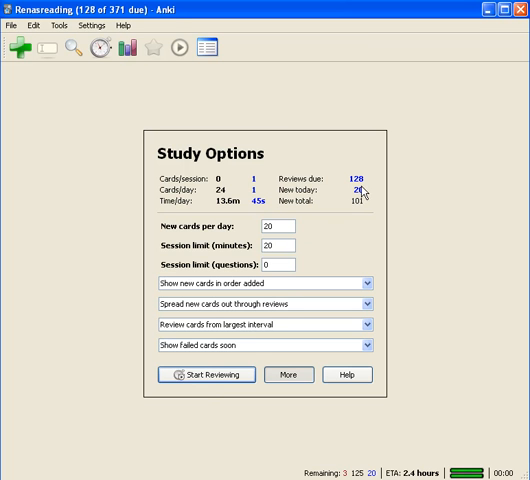
mouse_move(314, 266)
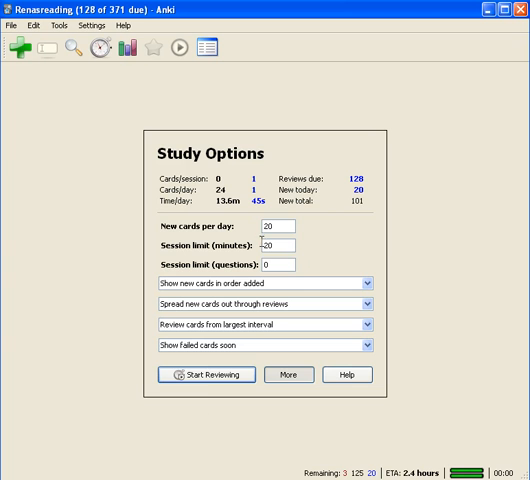
Step: Start the review session and reveal the map-image answer for 'hispanic'
left_click(204, 376)
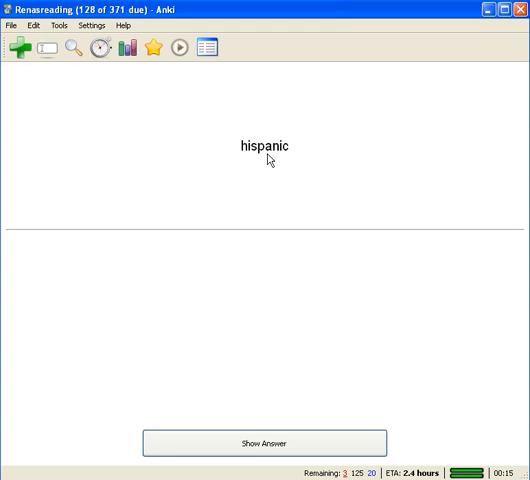
mouse_move(264, 444)
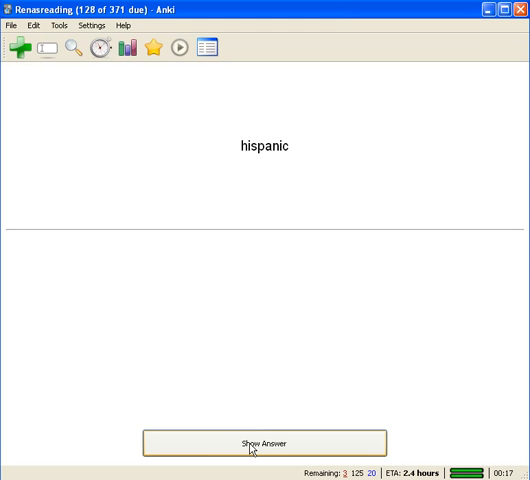
left_click(264, 444)
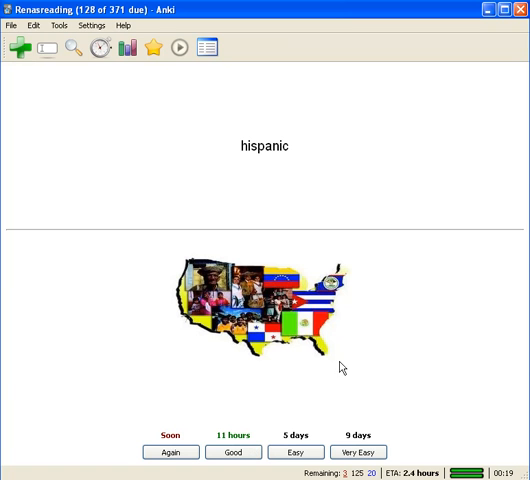
mouse_move(270, 384)
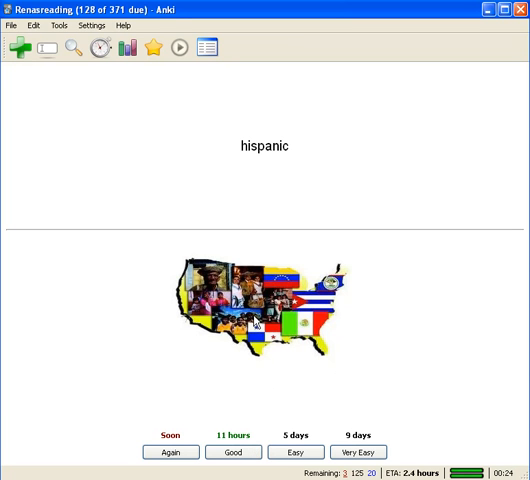
mouse_move(256, 322)
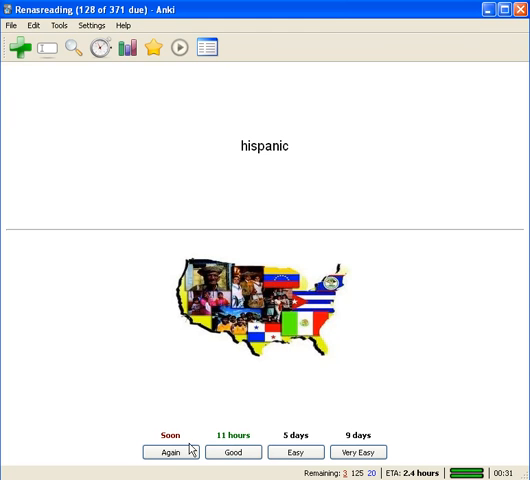
mouse_move(188, 448)
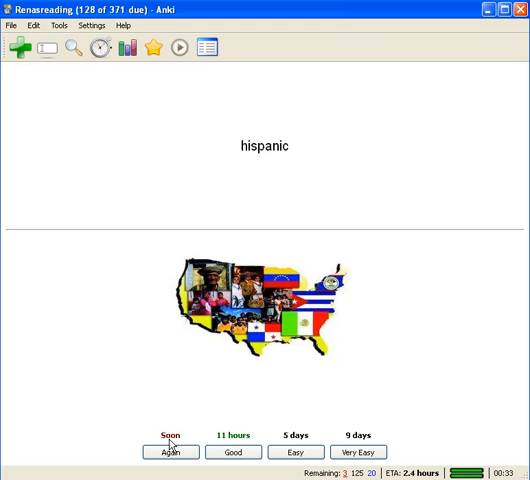
Step: Rate 'hispanic' as forgotten, then reveal the scale-picture answer for 'weigh'
left_click(168, 452)
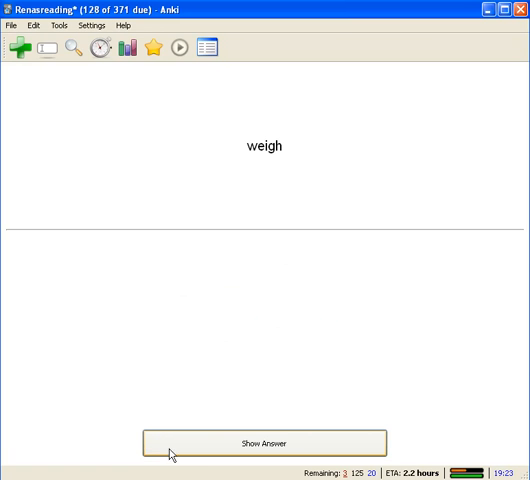
mouse_move(258, 184)
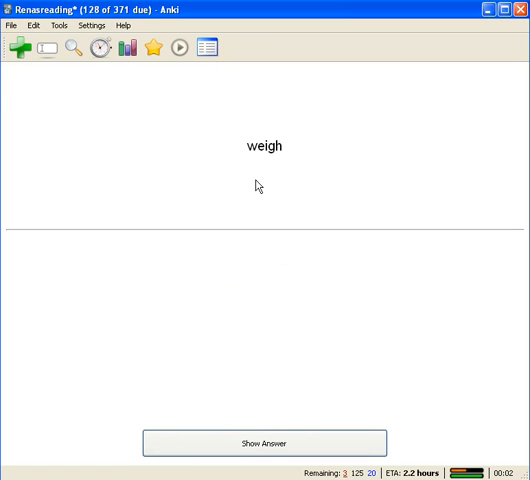
mouse_move(262, 178)
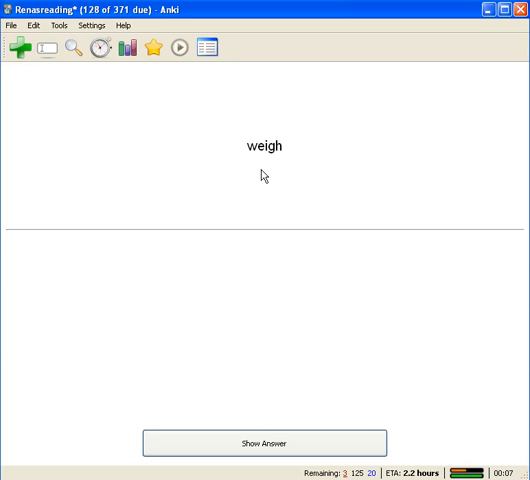
mouse_move(268, 168)
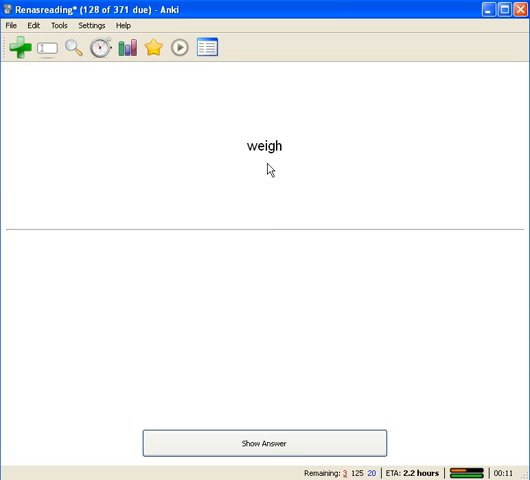
mouse_move(276, 198)
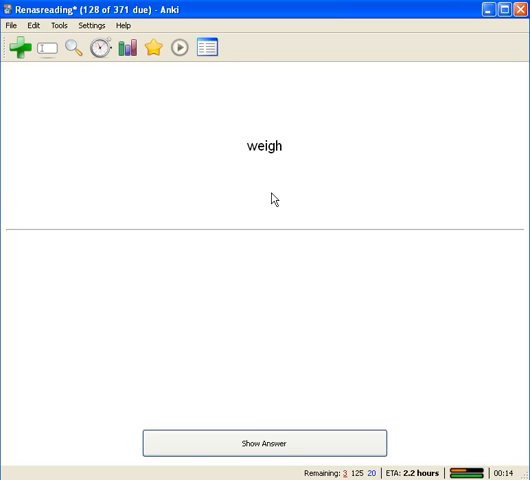
left_click(264, 444)
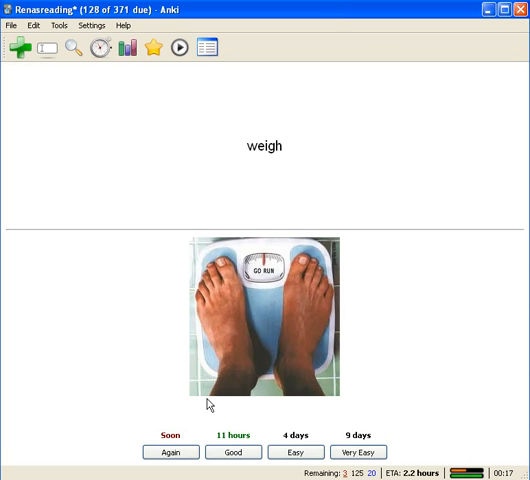
mouse_move(260, 308)
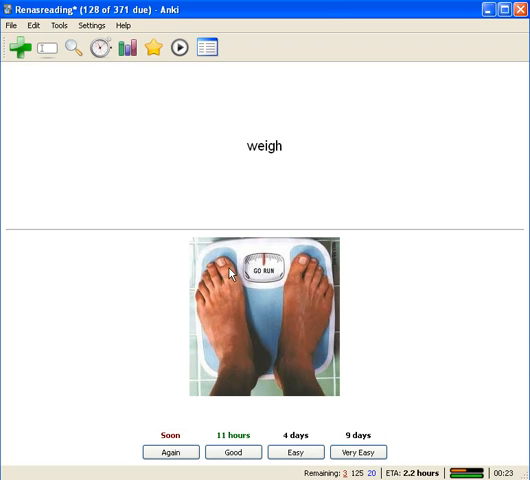
mouse_move(288, 310)
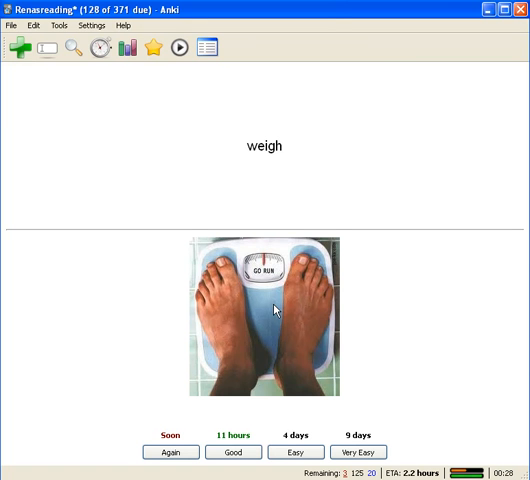
mouse_move(288, 304)
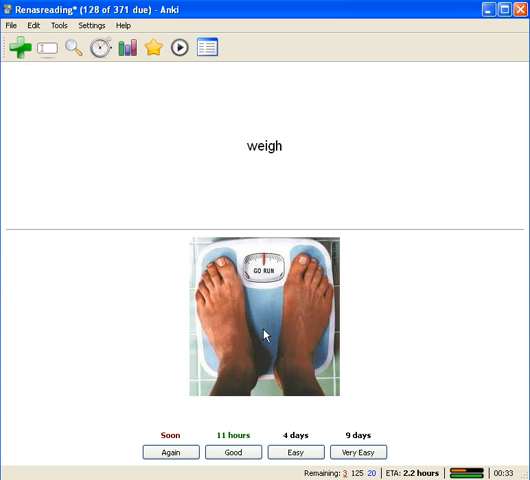
mouse_move(288, 338)
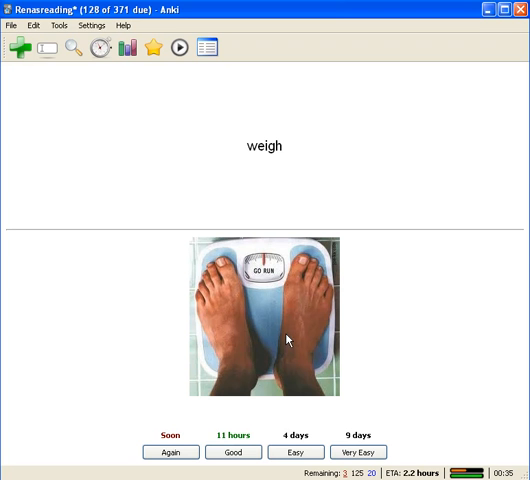
mouse_move(210, 444)
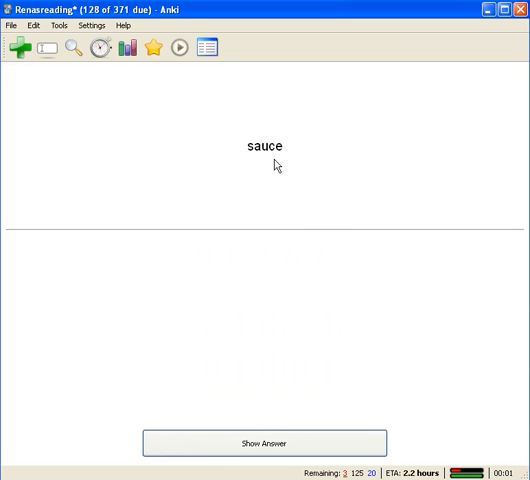
mouse_move(268, 168)
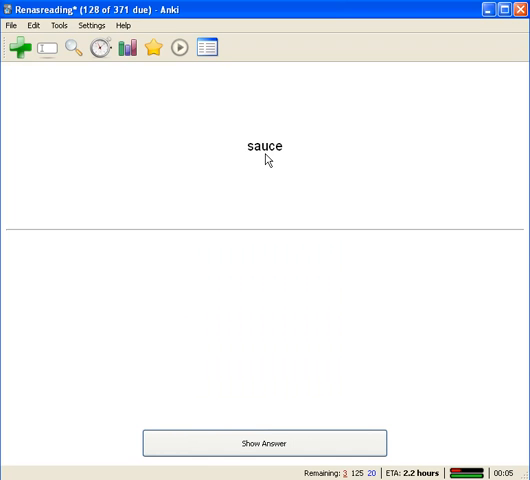
Step: Select the word 'sauce' and reveal its ketchup-bottle answer picture
double_click(264, 144)
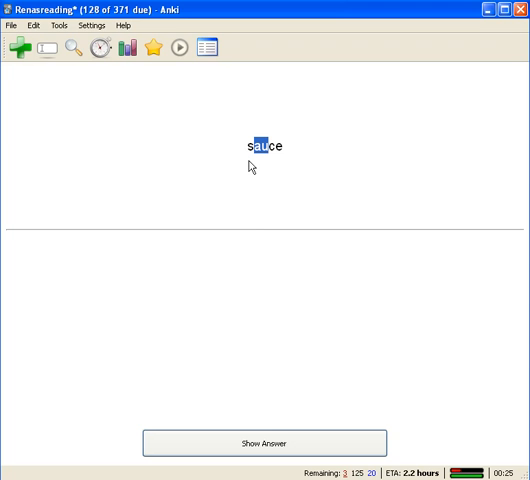
mouse_move(278, 162)
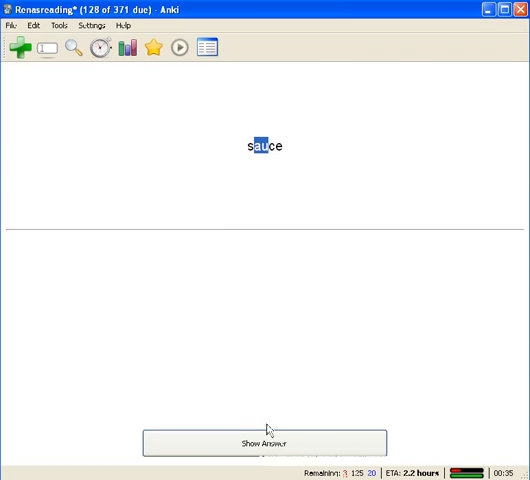
left_click(264, 444)
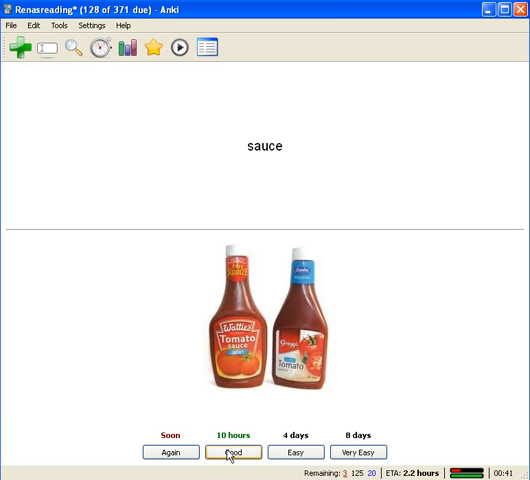
mouse_move(230, 452)
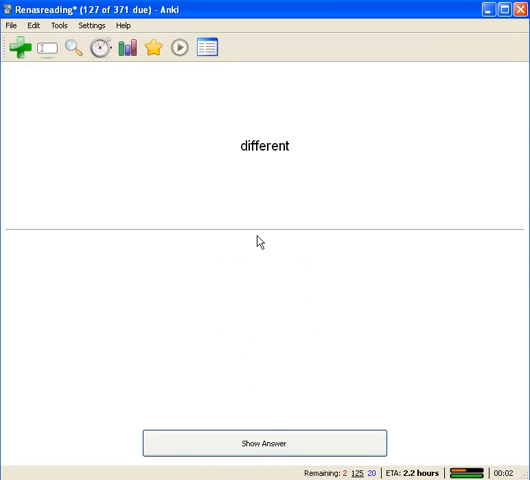
Step: Reveal and rate 'different' as due in 2.0 months, then reveal the answer for 'biggest'
left_click(264, 442)
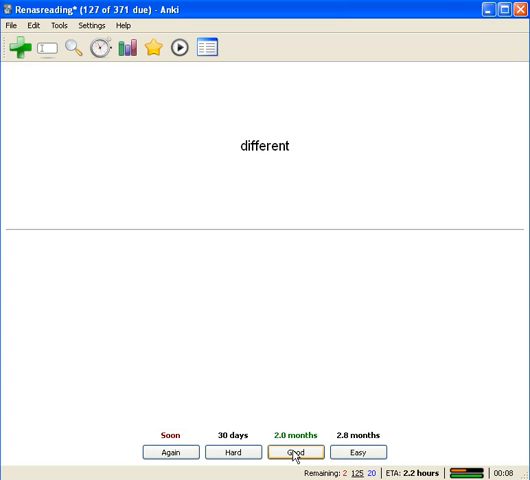
mouse_move(296, 452)
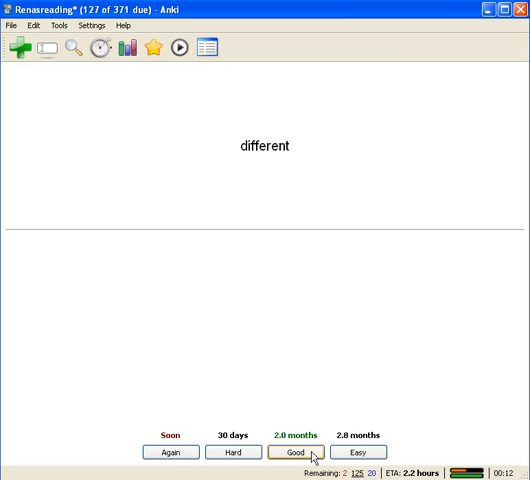
left_click(296, 452)
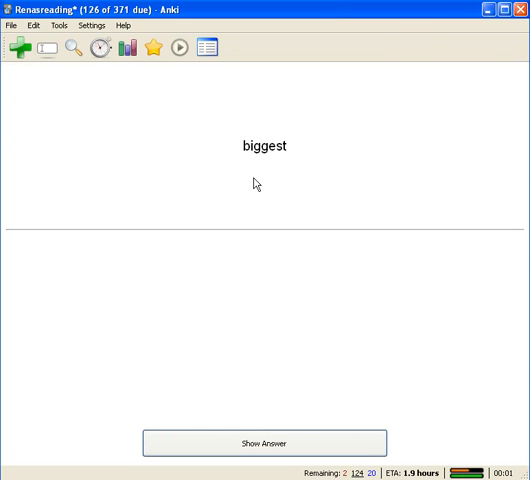
mouse_move(258, 312)
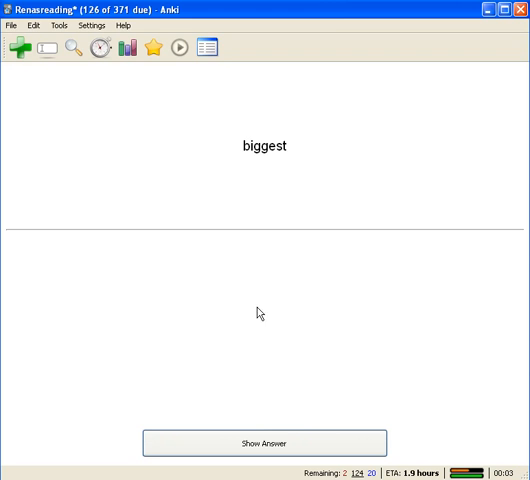
left_click(264, 442)
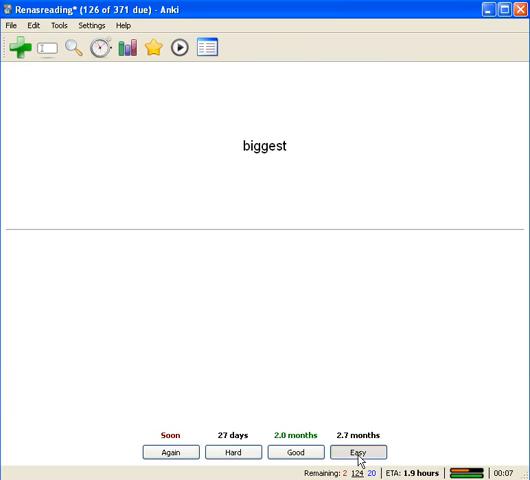
Step: Rate 'biggest' Easy (2.7 months), then reveal and rate 'give' as due in 1.8 months
left_click(360, 452)
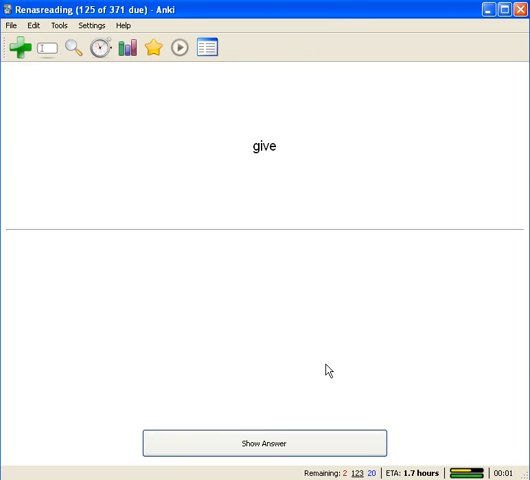
mouse_move(264, 168)
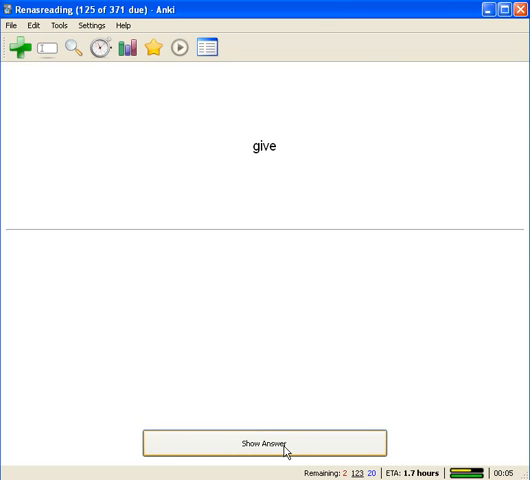
left_click(266, 444)
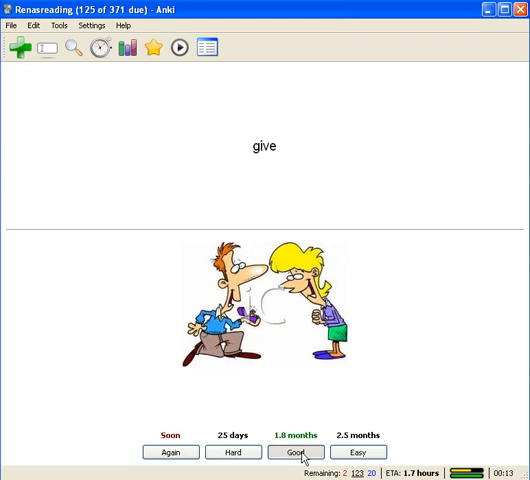
left_click(296, 452)
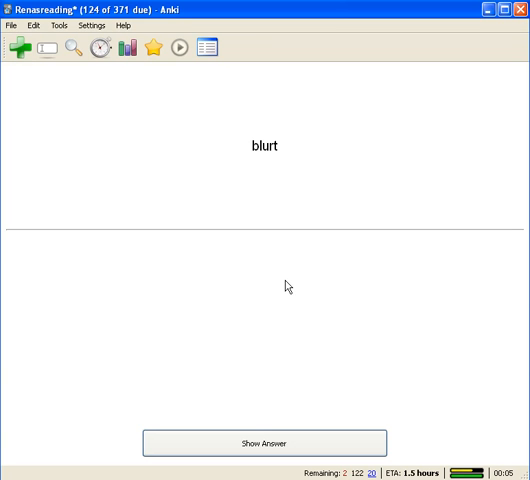
mouse_move(268, 164)
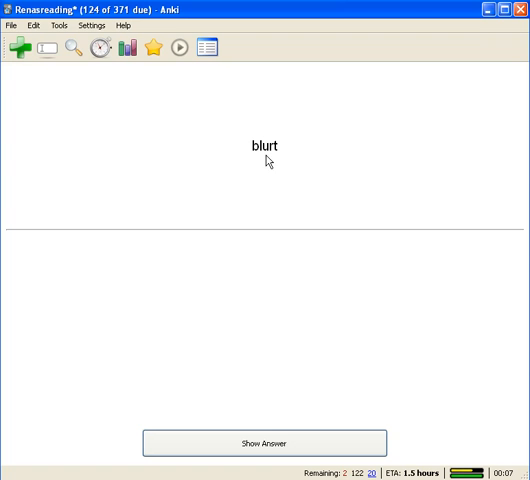